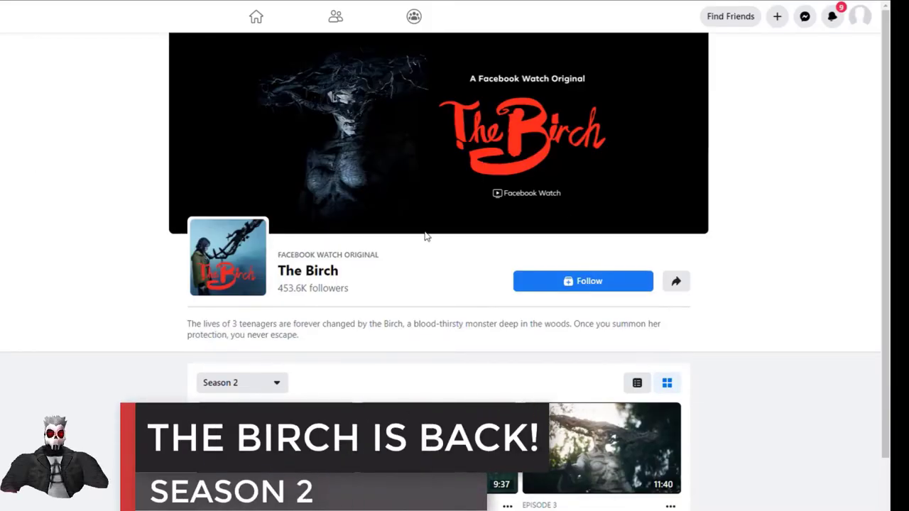
mouse_move(793, 143)
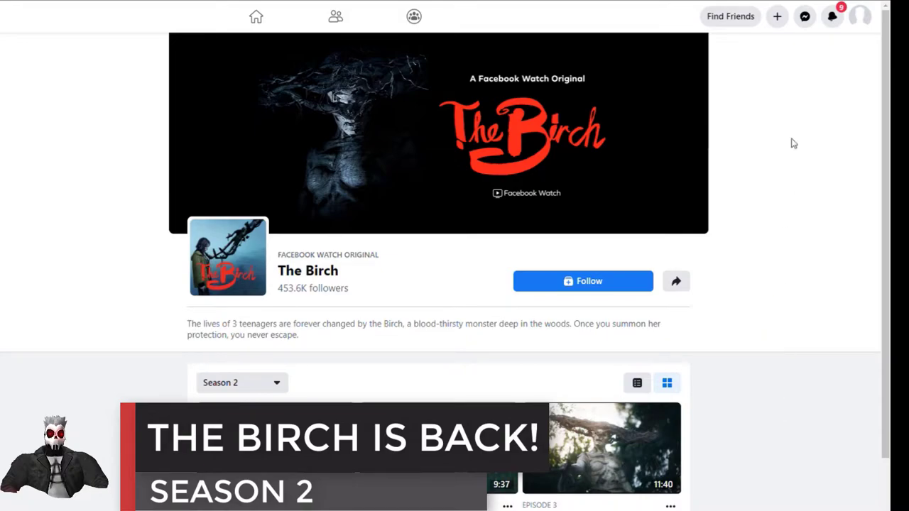
Step: Scroll The Birch page down to reveal the Season 2 episodes 1–3 thumbnails
scroll("down", 3)
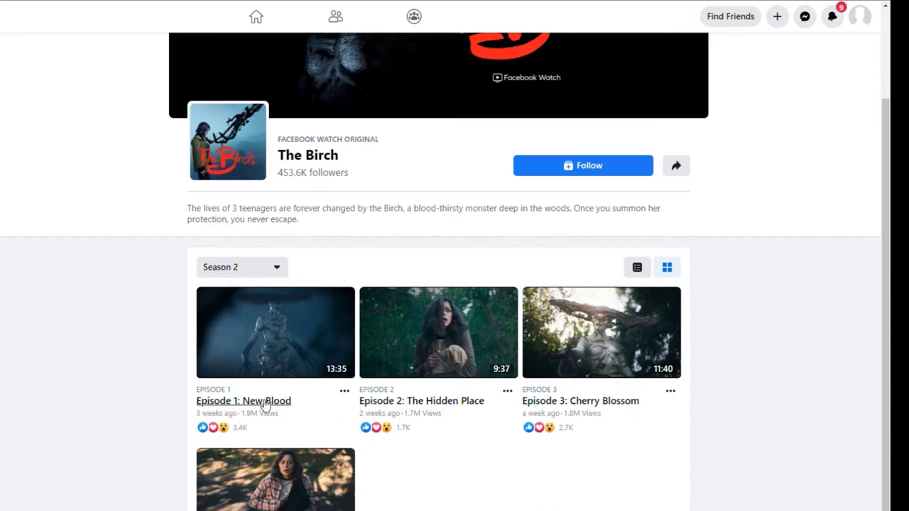
left_click(241, 267)
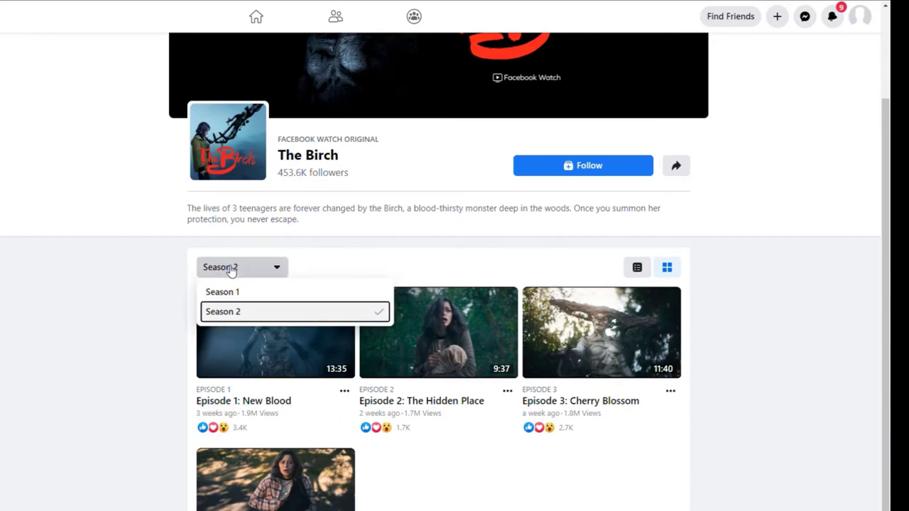
left_click(223, 311)
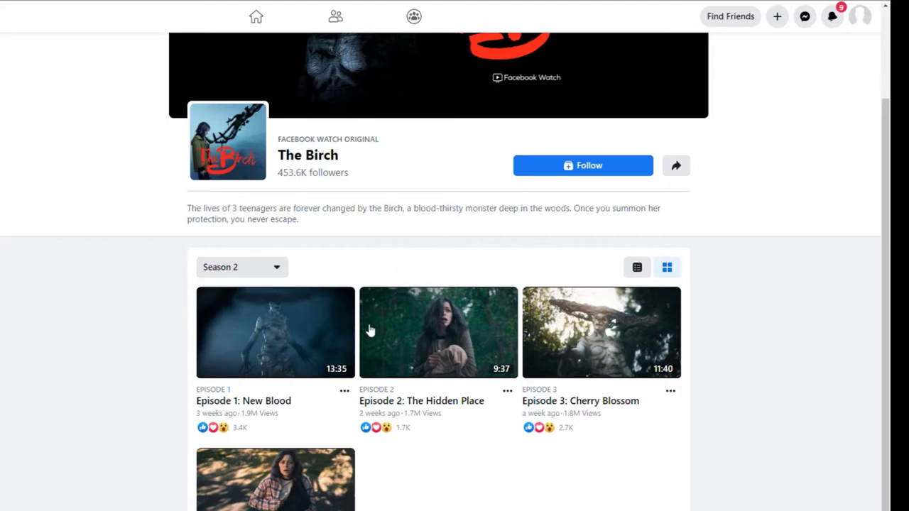
mouse_move(773, 423)
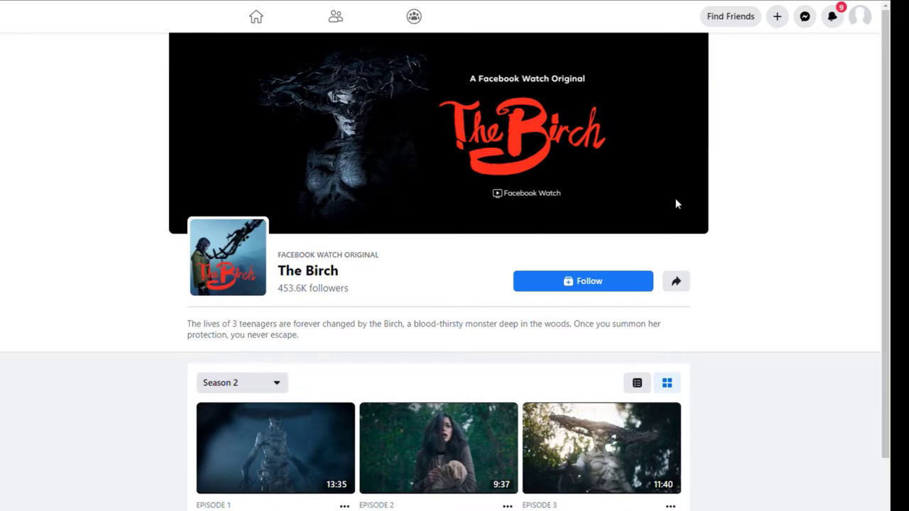
scroll("down", 3)
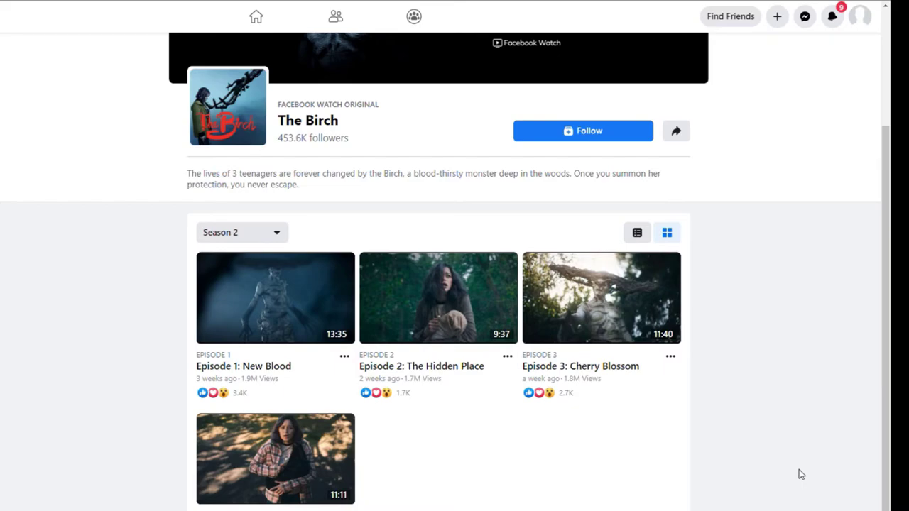
scroll("up", 3)
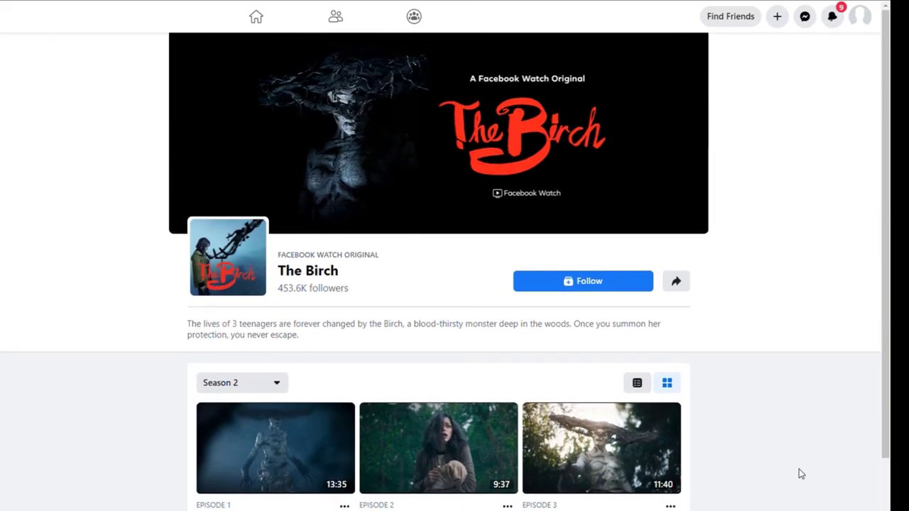
scroll("down", 3)
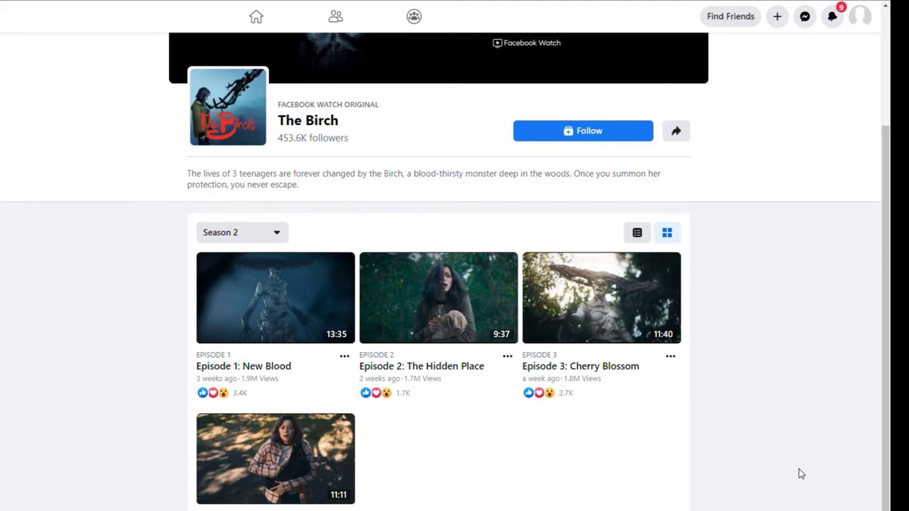
mouse_move(601, 298)
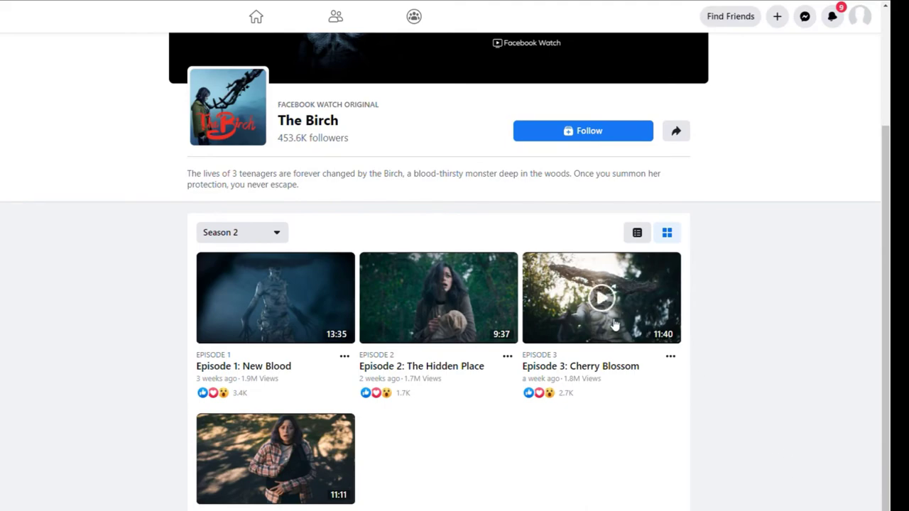
mouse_move(400, 483)
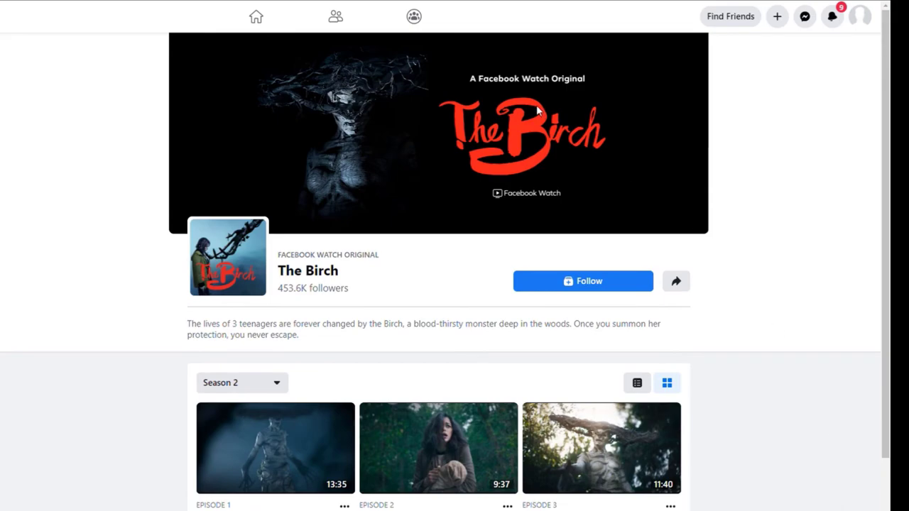
mouse_move(565, 179)
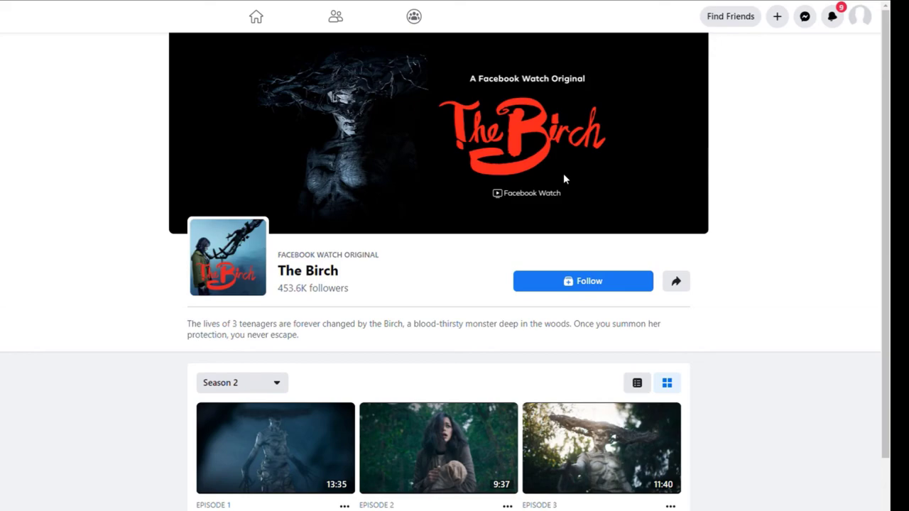
mouse_move(755, 212)
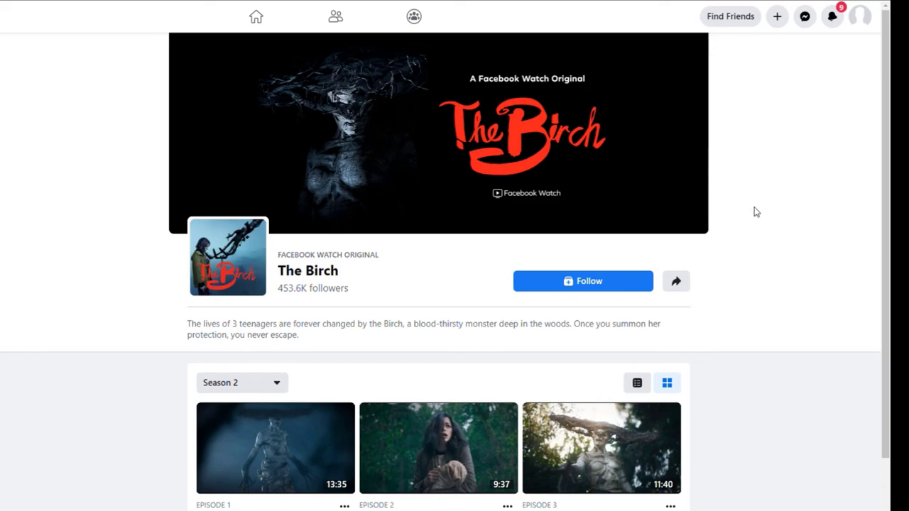
mouse_move(838, 63)
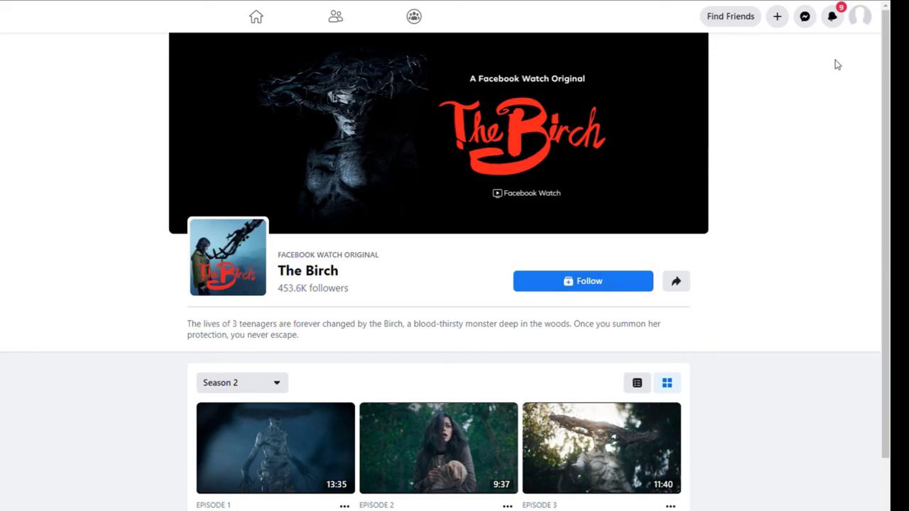